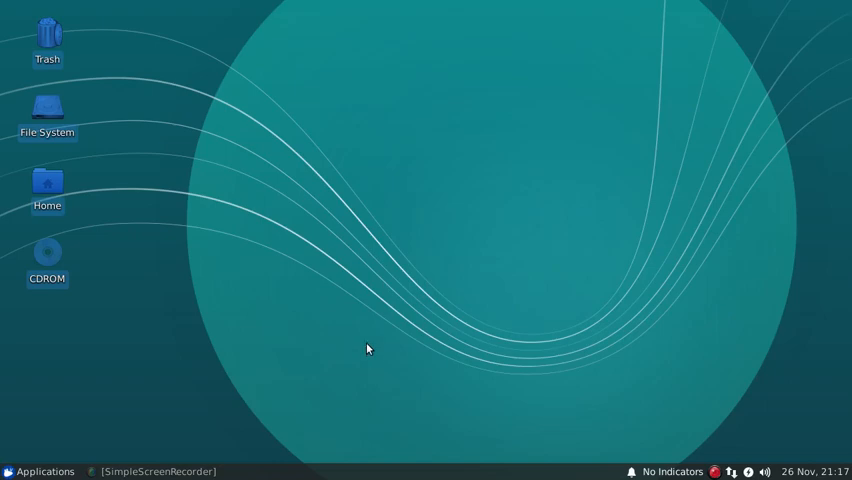
{"action": "mouse_move", "coordinate": [347, 277]}
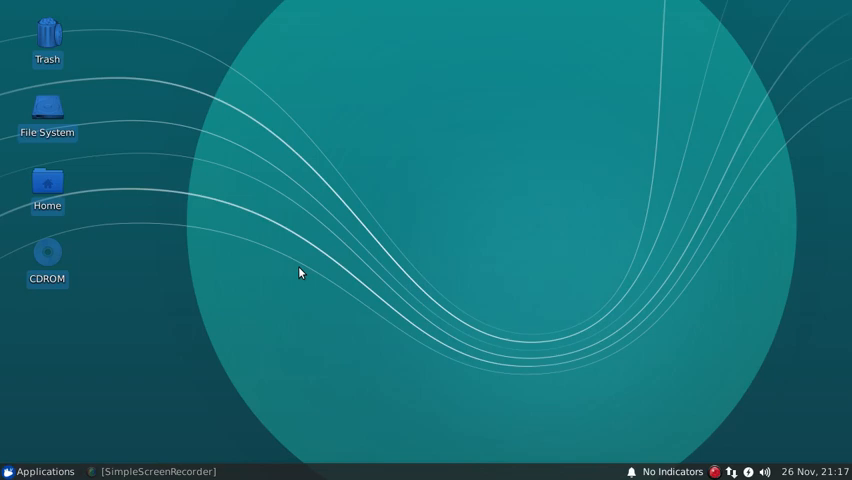
{"action": "mouse_move", "coordinate": [176, 355]}
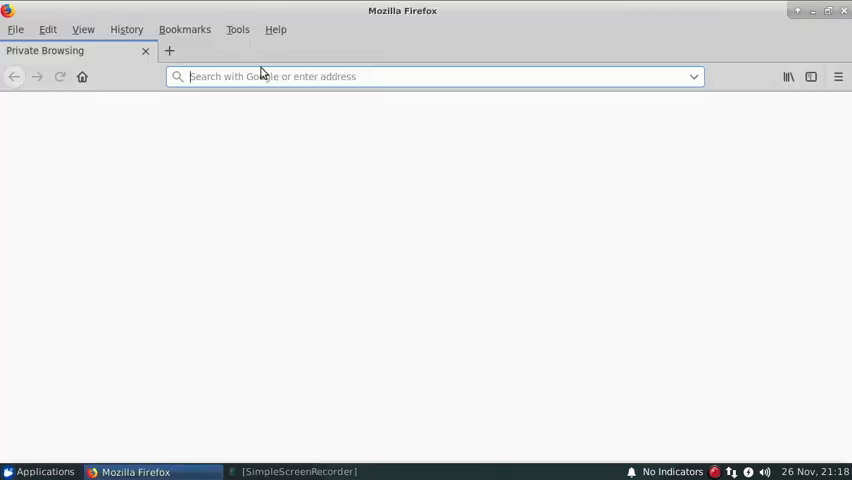
Search Firefox for motion-project and open the motion-project.github.io homepage.
{"action": "type", "text": "g"}
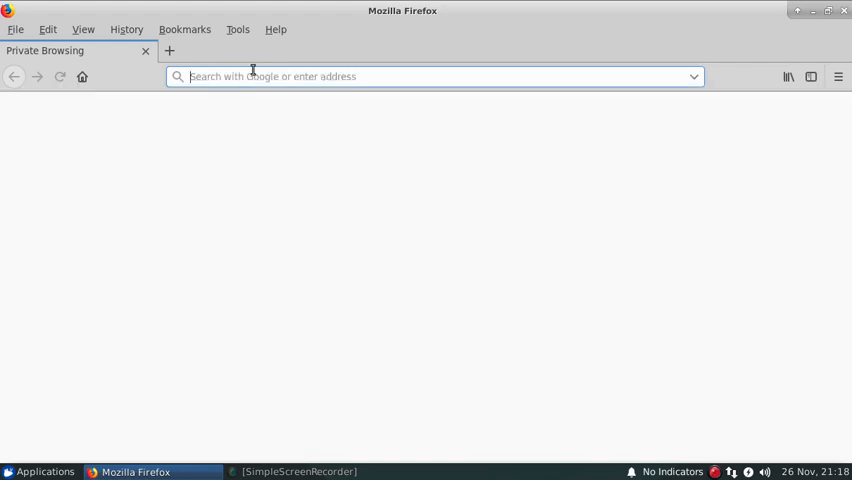
{"action": "type", "text": "motion"}
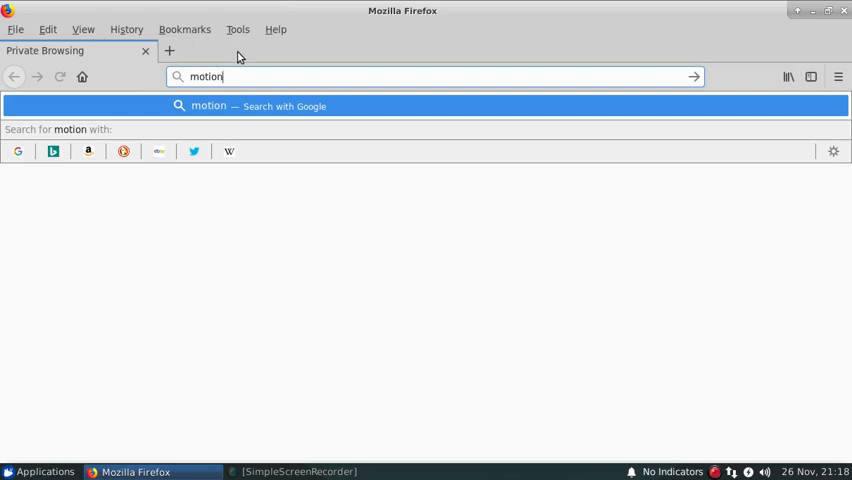
{"action": "type", "text": "-"}
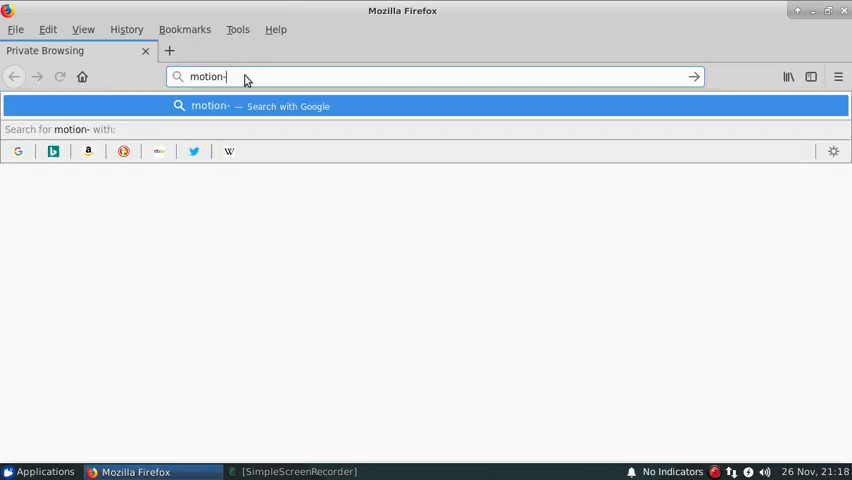
{"action": "type", "text": "project.github.io"}
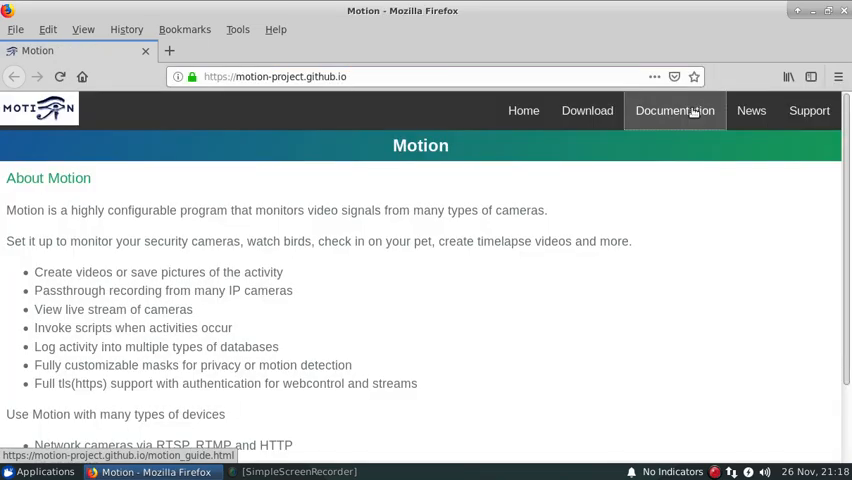
Go to Documentation > Configuration > Configuration Files and read through the motion.conf explanation.
{"action": "left_click", "coordinate": [674, 110]}
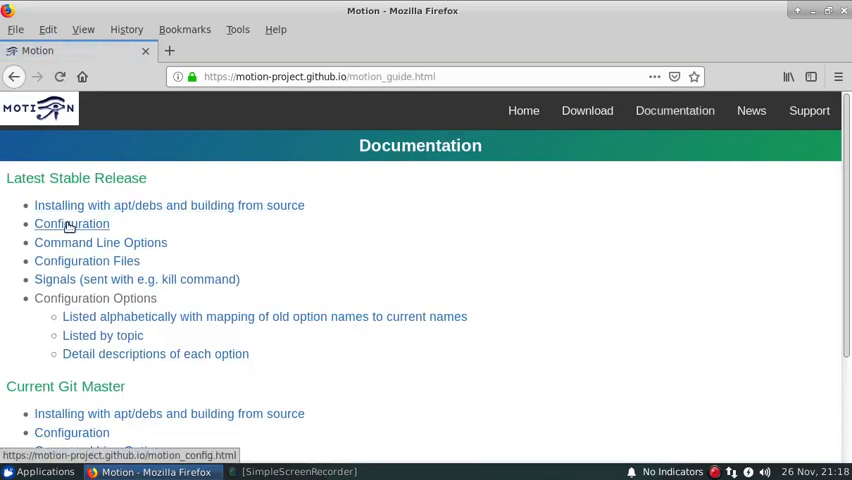
{"action": "left_click", "coordinate": [71, 223]}
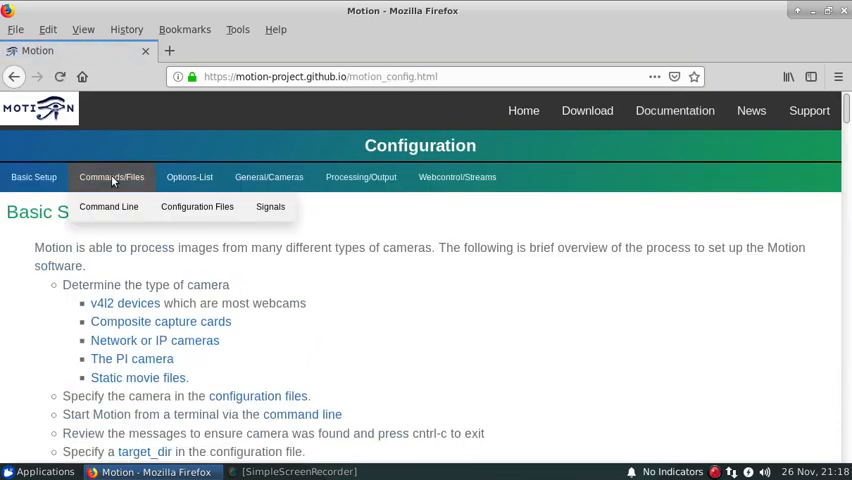
{"action": "mouse_move", "coordinate": [197, 206]}
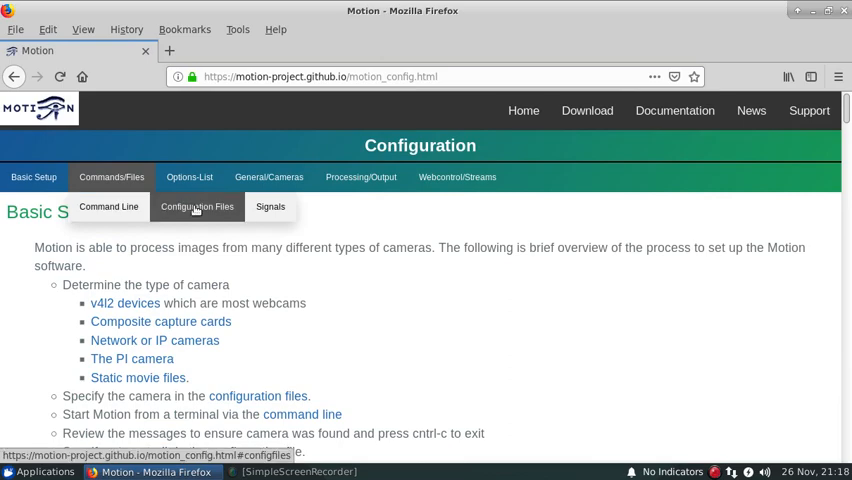
{"action": "left_click", "coordinate": [197, 206]}
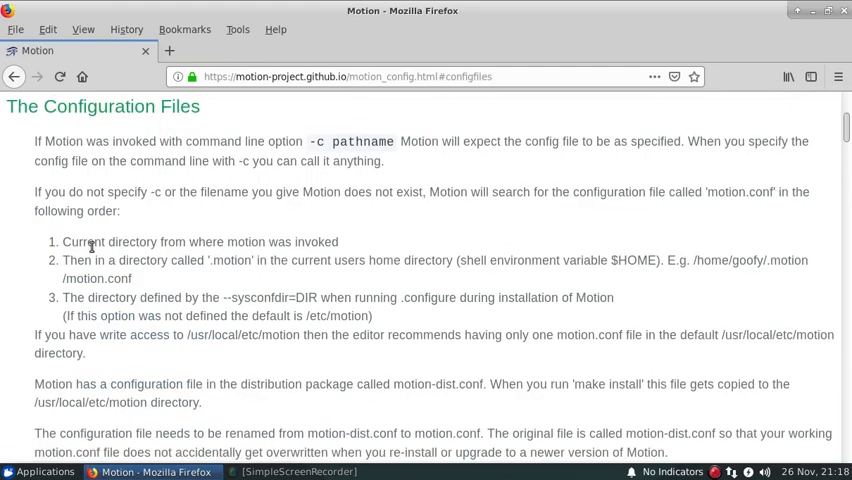
{"action": "scroll", "scroll_direction": "down", "scroll_amount": 3}
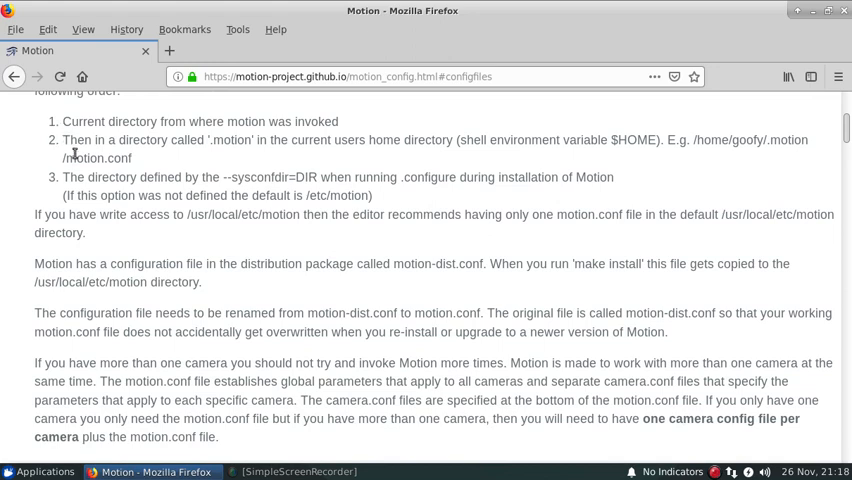
{"action": "scroll", "scroll_direction": "down", "scroll_amount": 3}
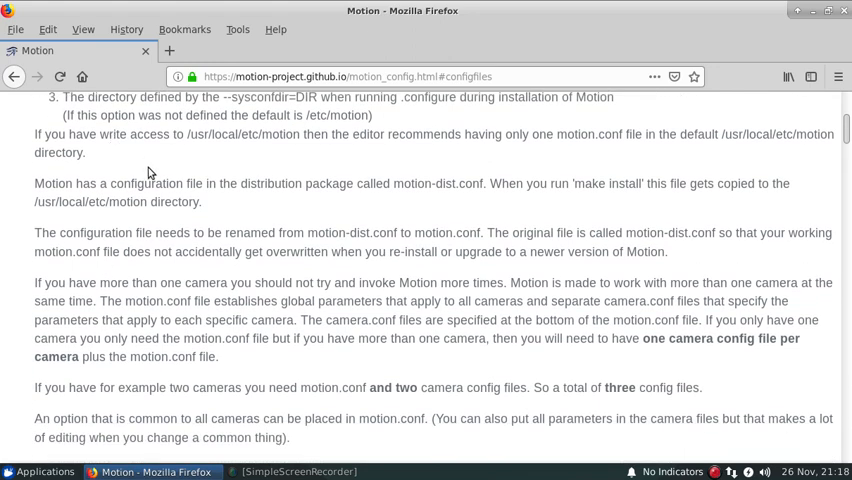
{"action": "scroll", "scroll_direction": "down", "scroll_amount": 3}
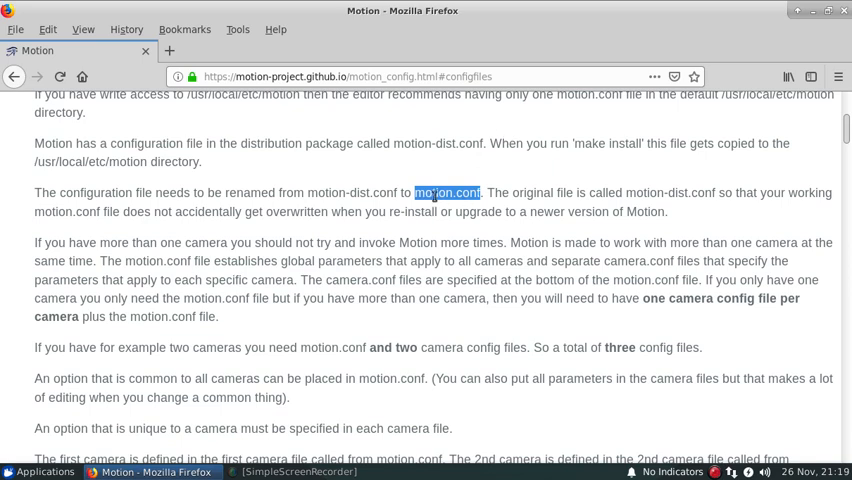
{"action": "mouse_move", "coordinate": [432, 205]}
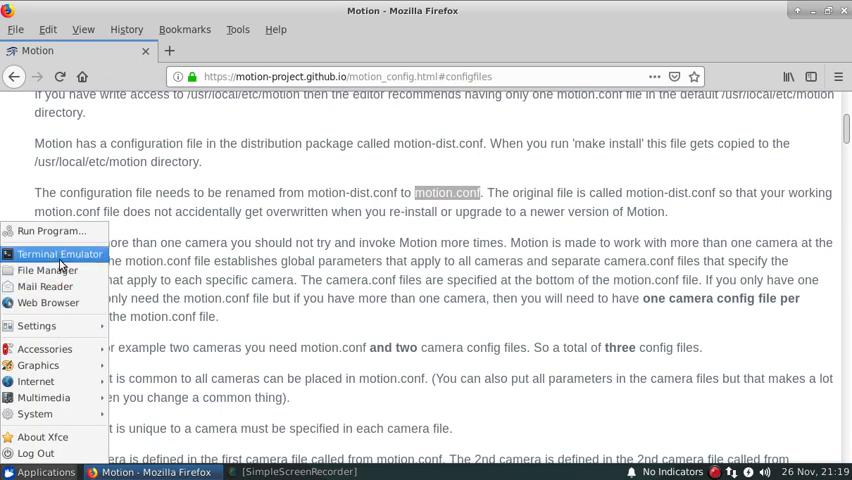
Launch a terminal and list /etc/motion, showing motion.conf and four camera dist files.
{"action": "left_click", "coordinate": [57, 254]}
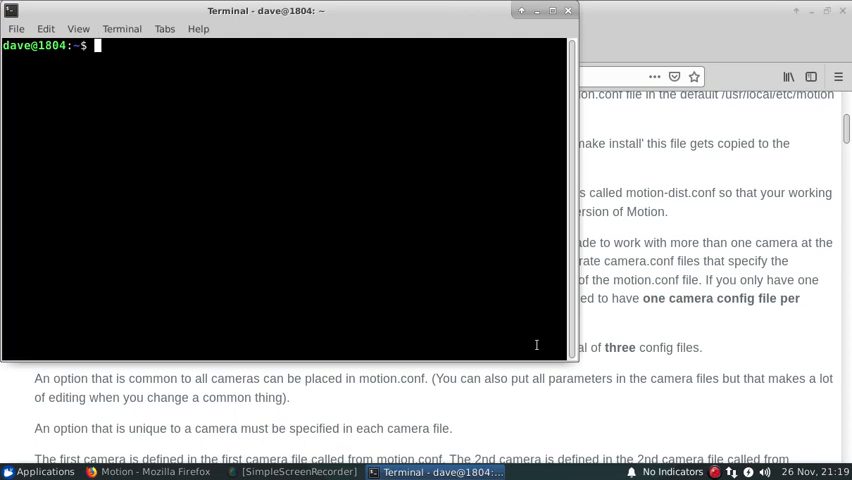
{"action": "type", "text": "ls /t"}
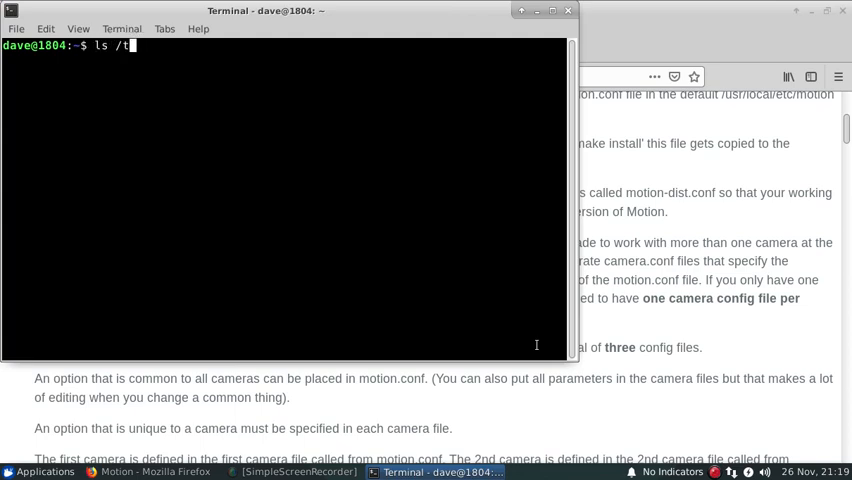
{"action": "type", "text": "etc/motion"}
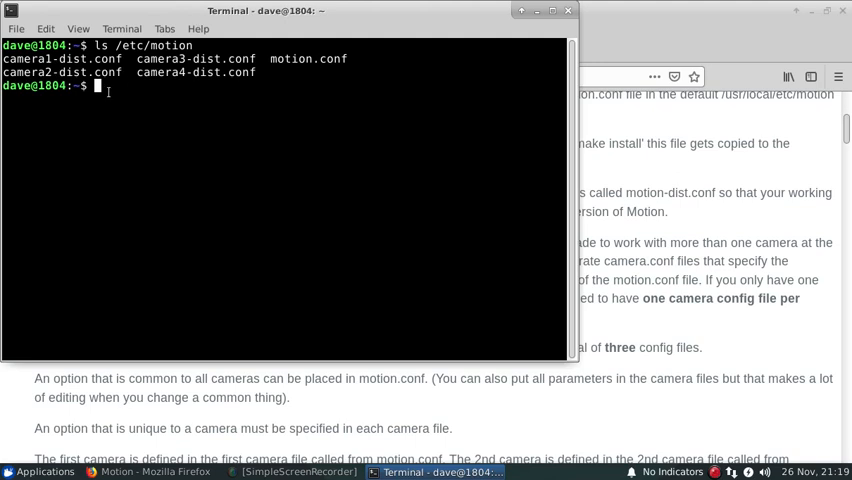
{"action": "type", "text": "m"}
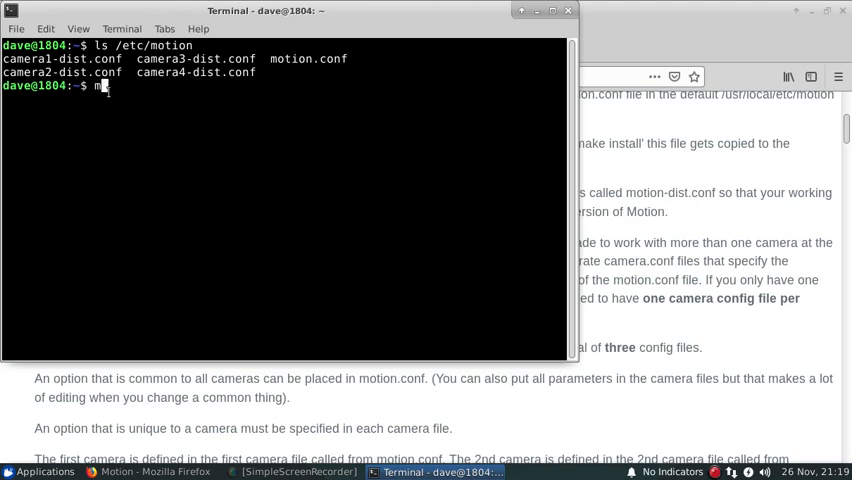
{"action": "key", "text": "BackSpace"}
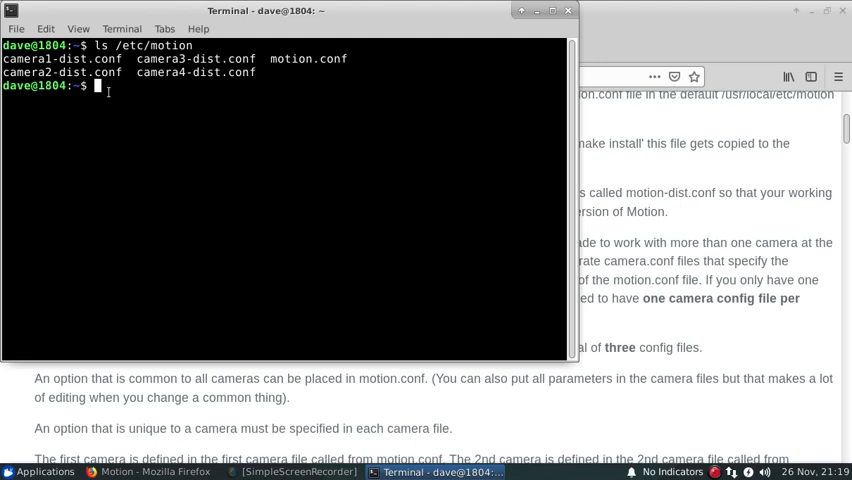
{"action": "double_click", "coordinate": [106, 58]}
{"action": "type", "text": "sudo"}
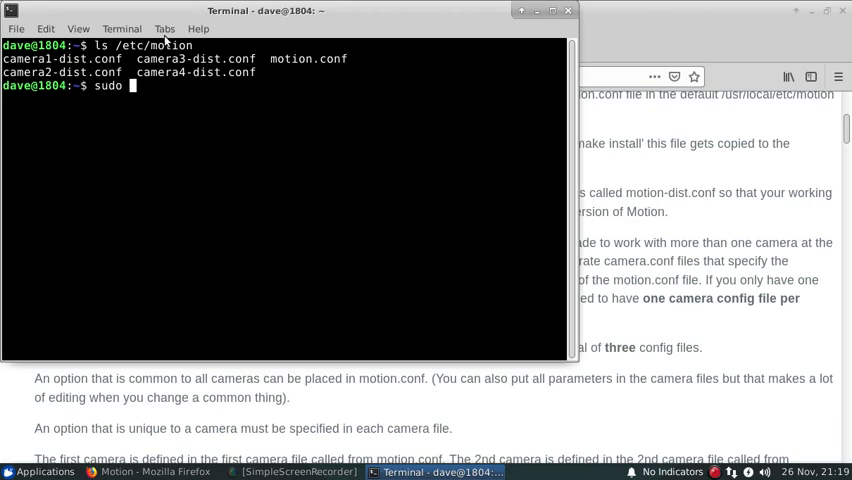
Begin typing sudo nano /etc/motion/motion.conf at the prompt.
{"action": "type", "text": "n"}
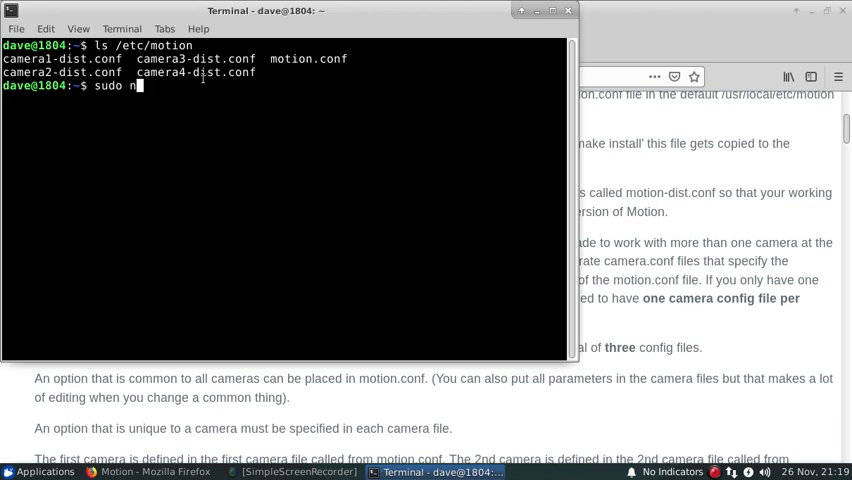
{"action": "type", "text": "ano"}
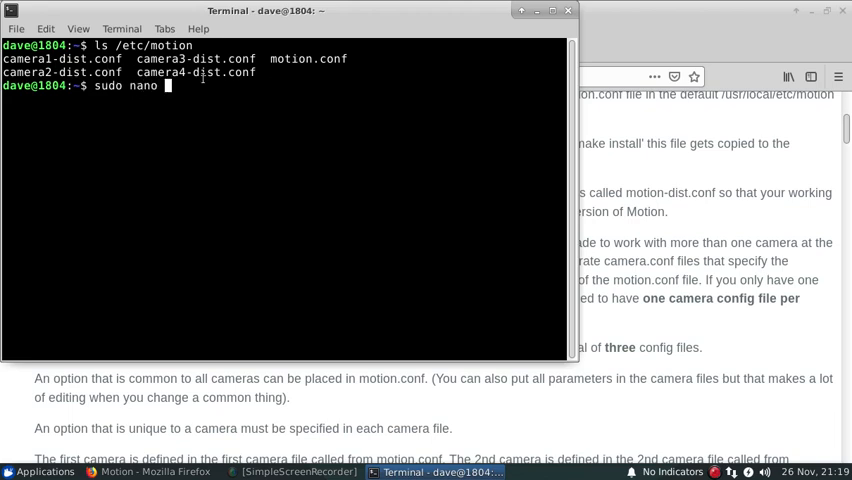
{"action": "type", "text": "/etc"}
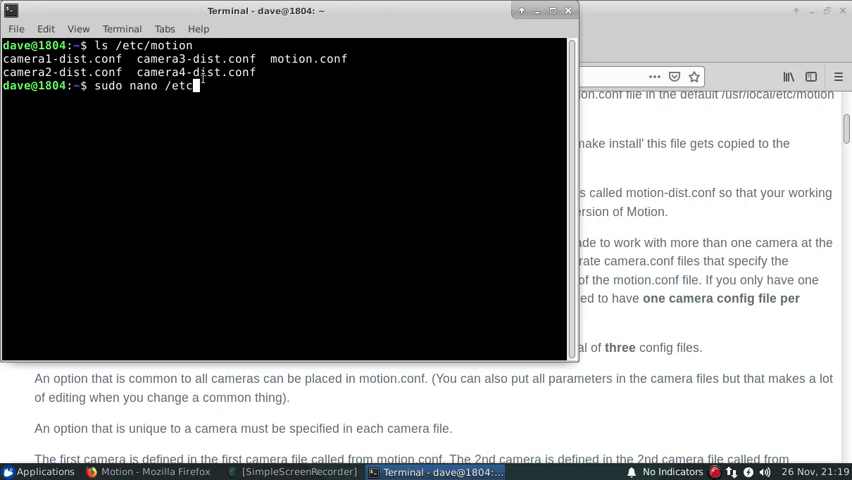
Open /etc/motion/motion.conf in nano and scroll down to the commented camera 1–4 entries.
{"action": "type", "text": "motion/moti"}
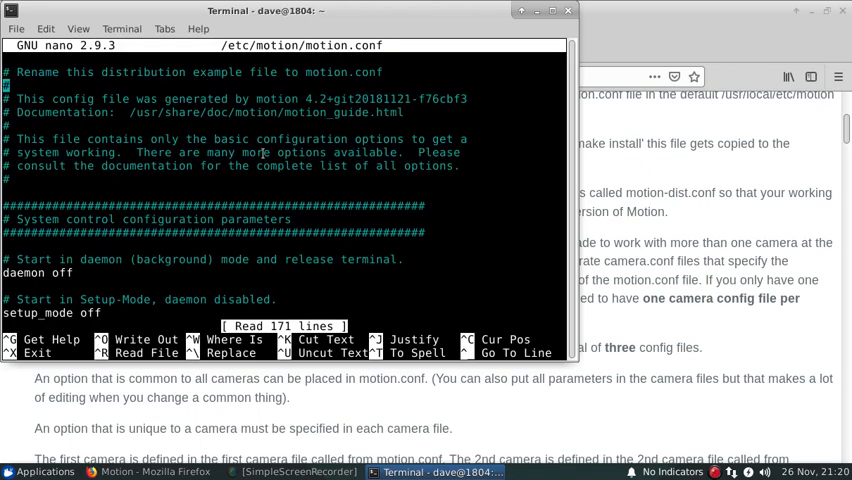
{"action": "scroll", "scroll_direction": "down", "scroll_amount": 3}
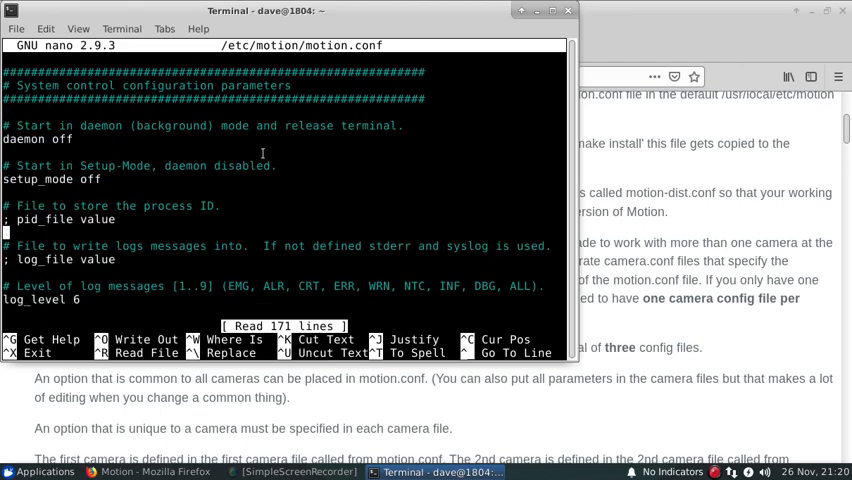
{"action": "scroll", "scroll_direction": "down", "scroll_amount": 3}
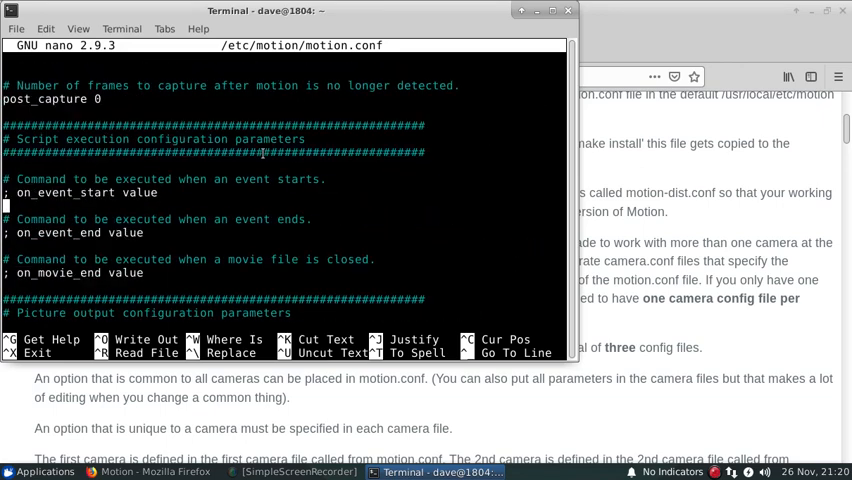
{"action": "scroll", "scroll_direction": "down", "scroll_amount": 3}
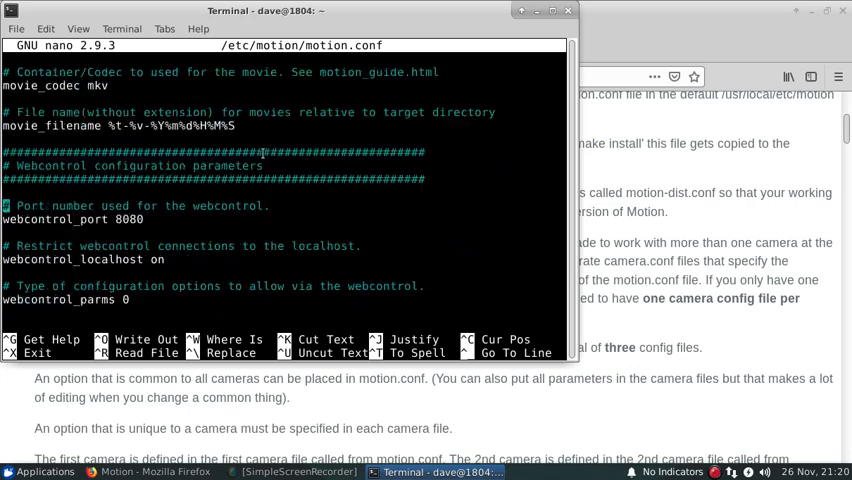
{"action": "scroll", "scroll_direction": "down", "scroll_amount": 3}
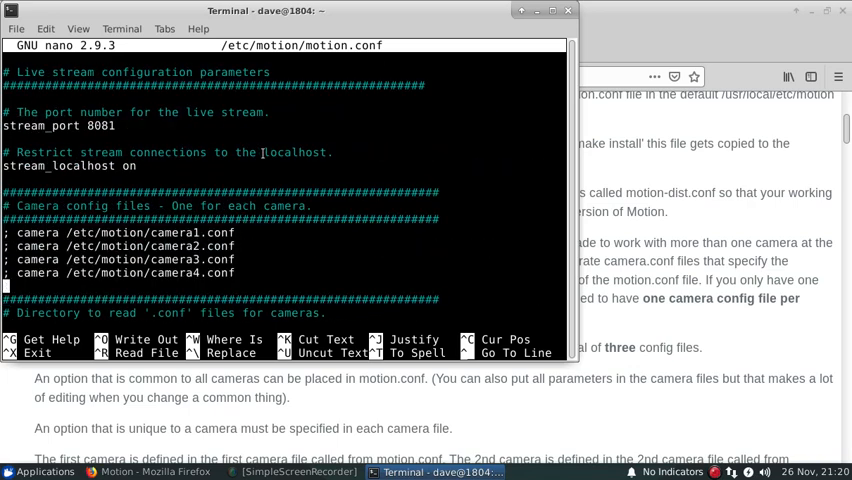
Uncomment cameras 1–3 as camera1/2/3-dist.conf, leave camera4 commented, save and exit nano.
{"action": "key", "text": "BackSpace"}
{"action": "type", "text": "-dist"}
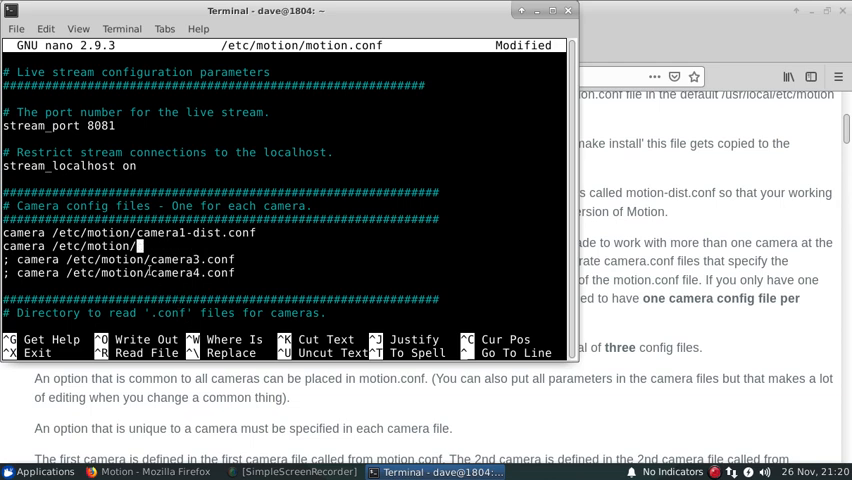
{"action": "right_click", "coordinate": [140, 258]}
{"action": "type", "text": "camera2-dist.conf"}
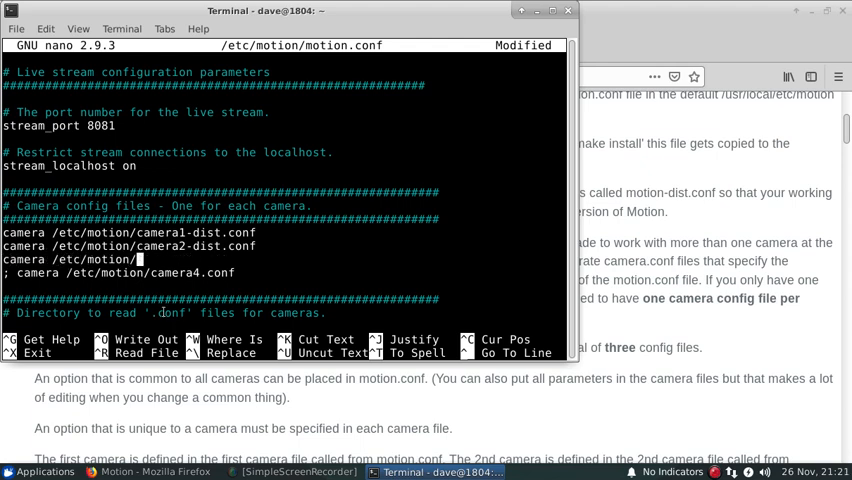
{"action": "right_click", "coordinate": [145, 259]}
{"action": "type", "text": "camera3-dist.conf"}
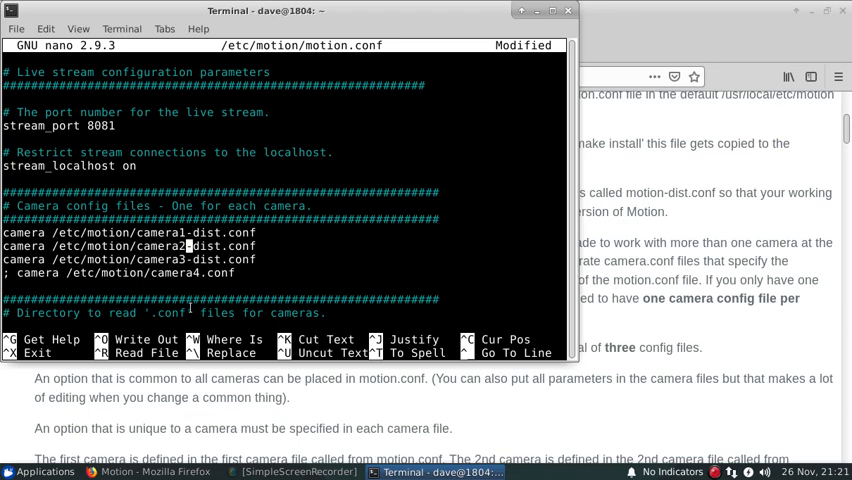
{"action": "key", "text": "Down"}
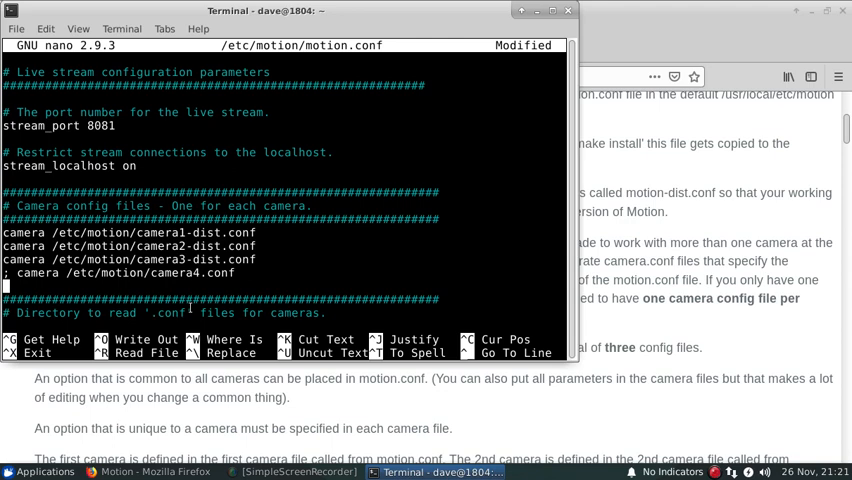
{"action": "key", "text": "ctrl+x"}
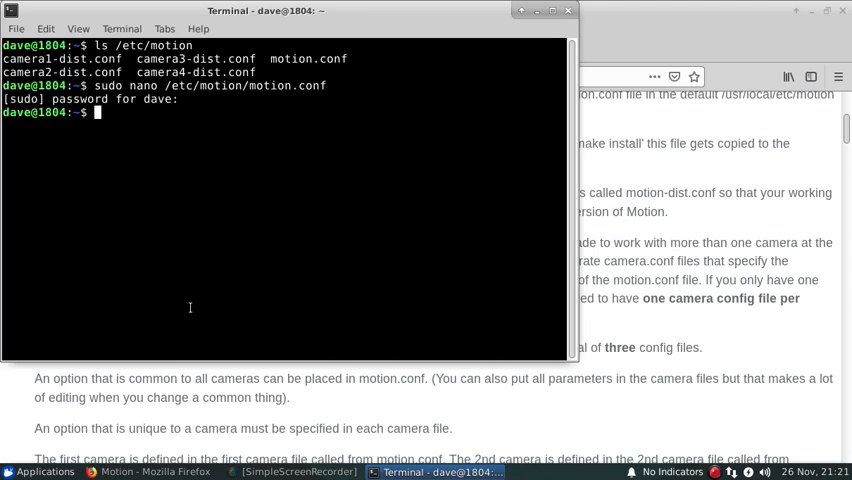
Edit the recalled nano command to open /etc/motion/camera1-dist.conf with sudo.
{"action": "type", "text": "sudo nano /etc/motion/motion.conf"}
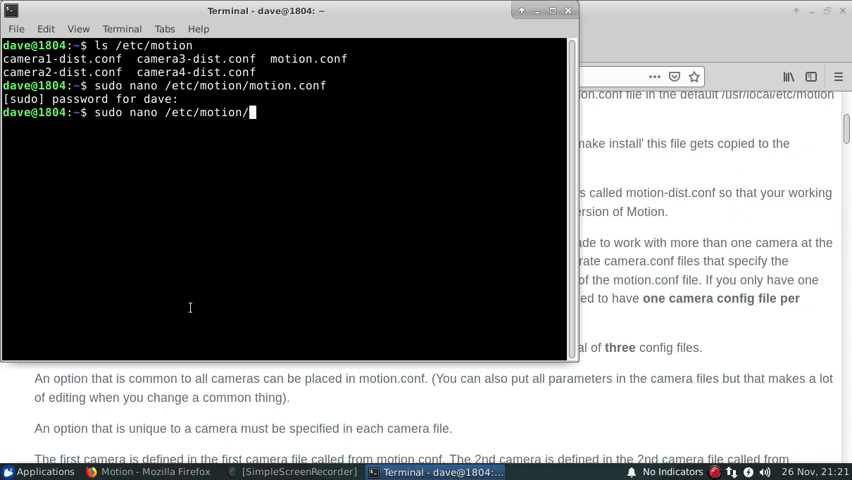
{"action": "type", "text": "camera"}
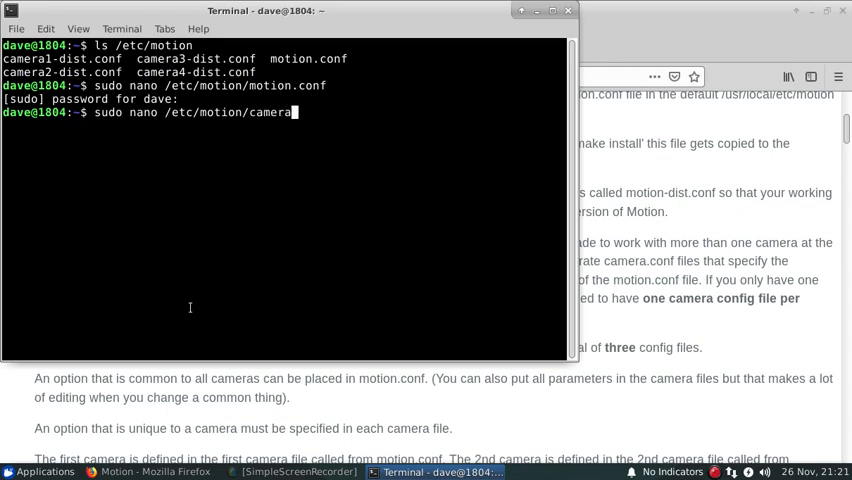
{"action": "type", "text": "1-dis"}
{"action": "type", "text": "netcam_url rtsp://"}
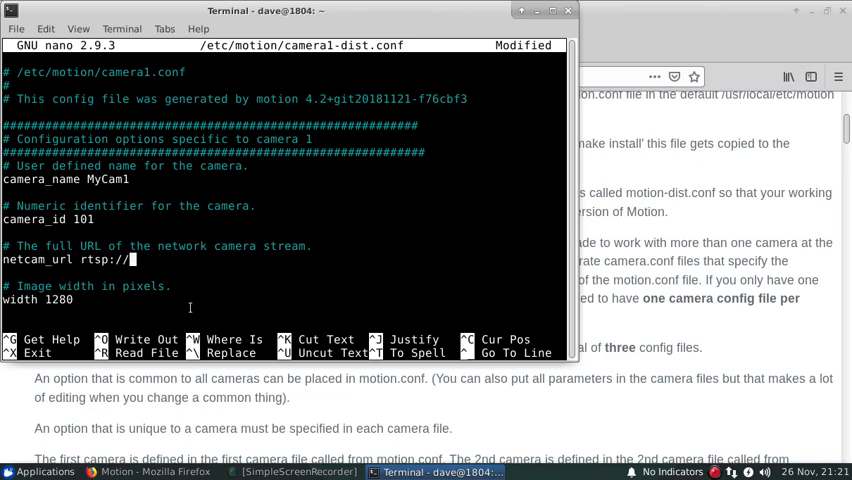
Set netcam_url to rtsp://10.0.0.77:554/streaming/channels/2 and review camera 1's other settings.
{"action": "type", "text": "10.0.0."}
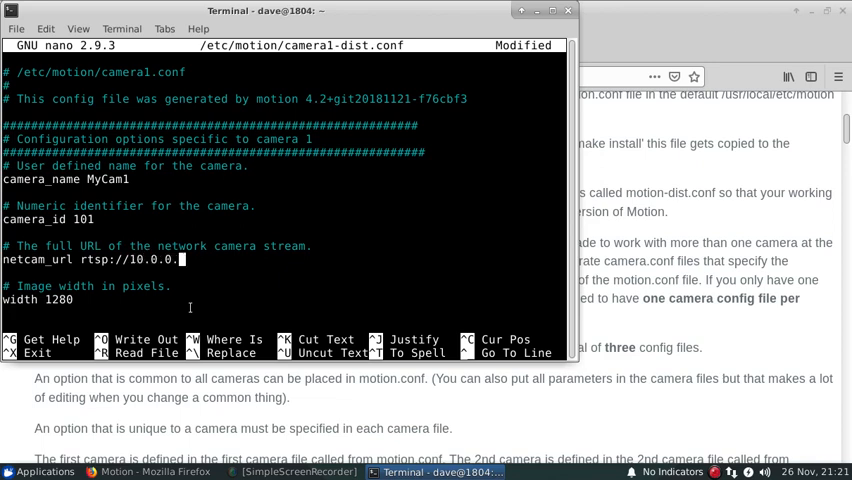
{"action": "type", "text": "77"}
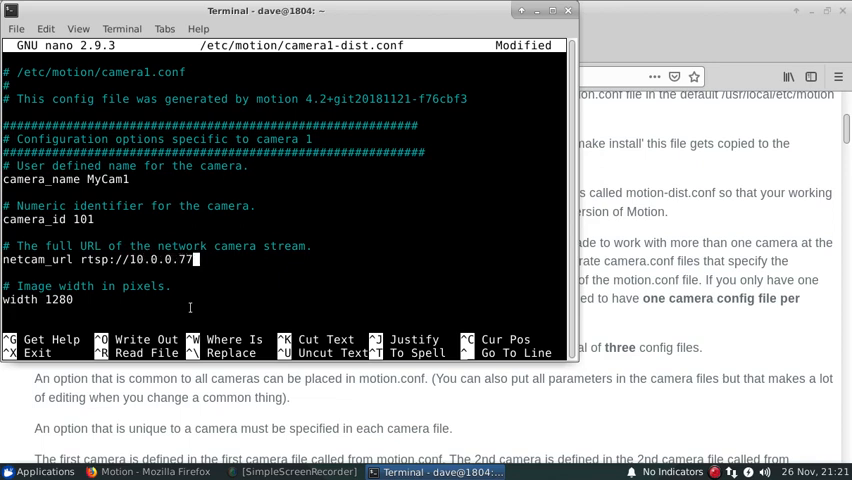
{"action": "type", "text": ":554/str"}
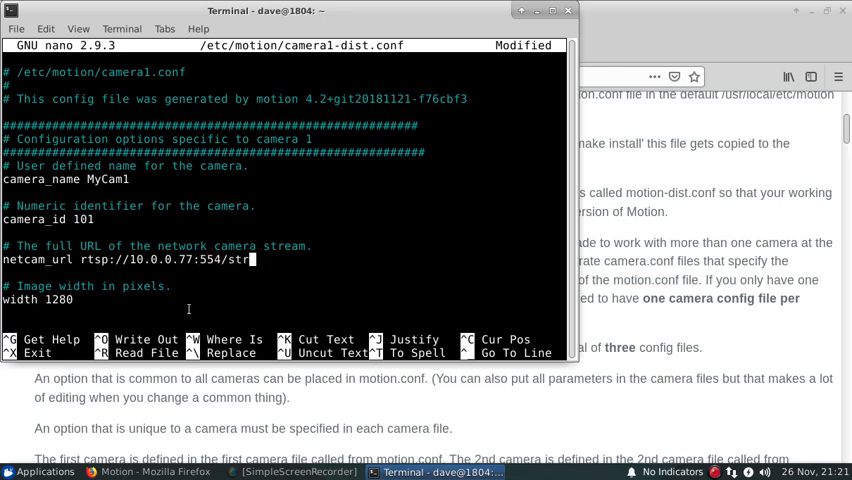
{"action": "type", "text": "eaming/channels/2"}
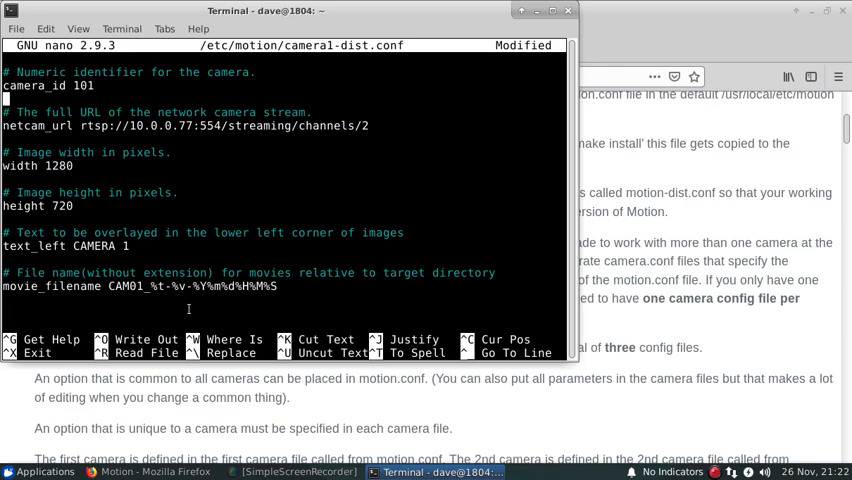
{"action": "scroll", "scroll_direction": "up", "scroll_amount": 3}
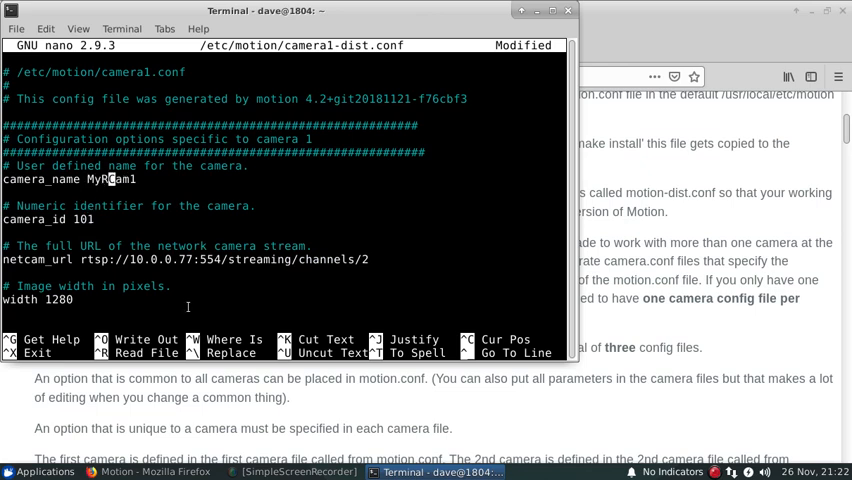
{"action": "type", "text": "T"}
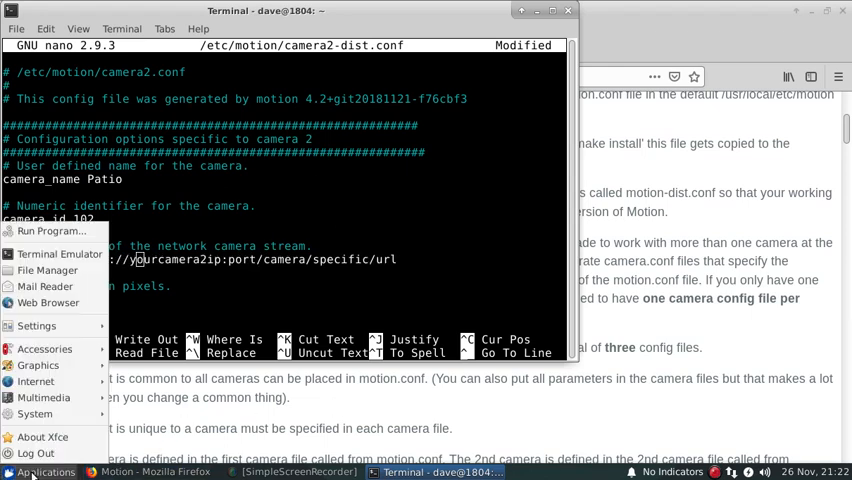
Browse File Manager into /home/dave/cam1/sample, then return to camera 2's settings in nano.
{"action": "left_click", "coordinate": [47, 269]}
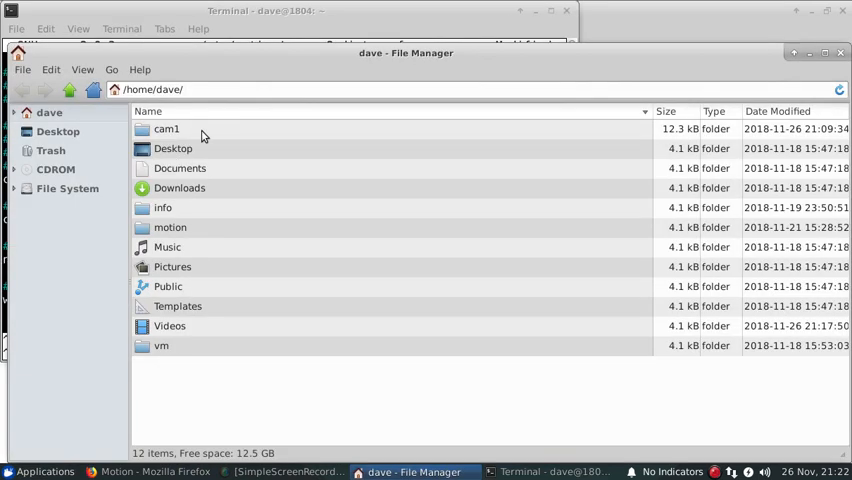
{"action": "double_click", "coordinate": [166, 128]}
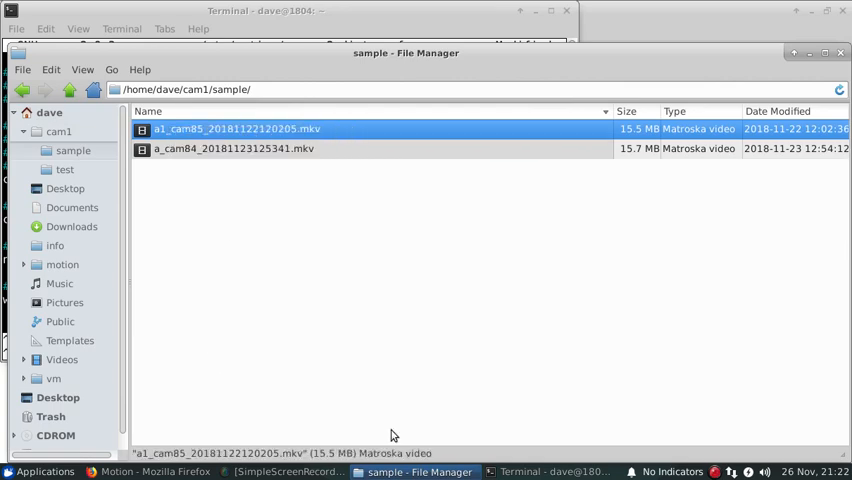
{"action": "left_click", "coordinate": [540, 471]}
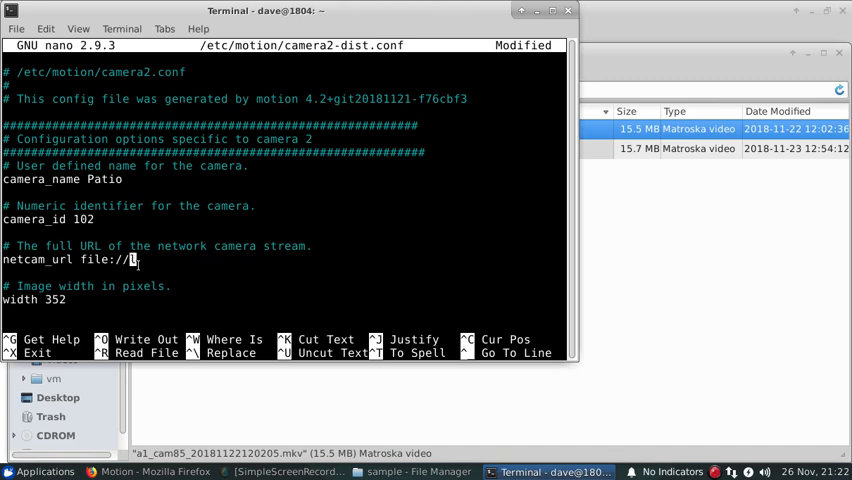
Point netcam_url at the sample .mkv, set width 1280 and height 720, add rotate 90, exit nano.
{"action": "right_click", "coordinate": [133, 260]}
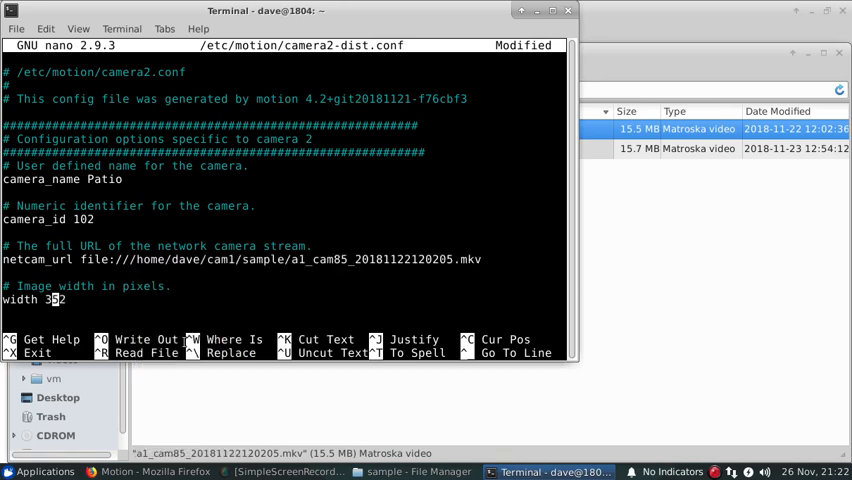
{"action": "type", "text": "1280"}
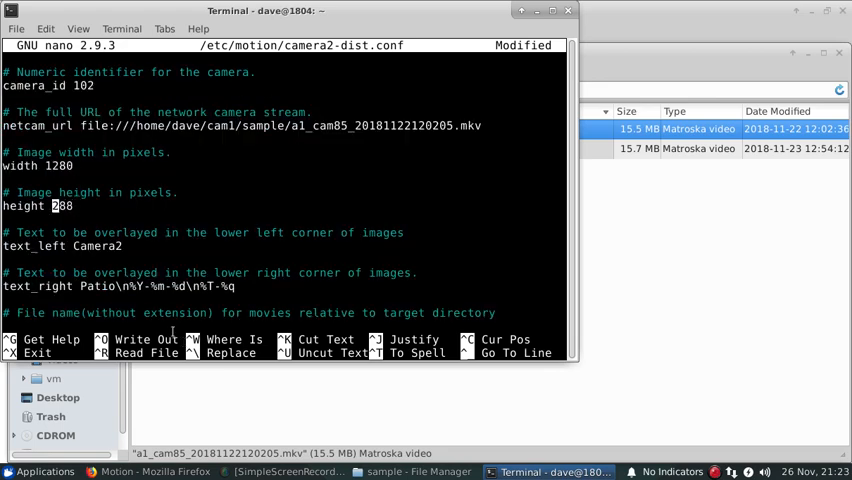
{"action": "type", "text": "720"}
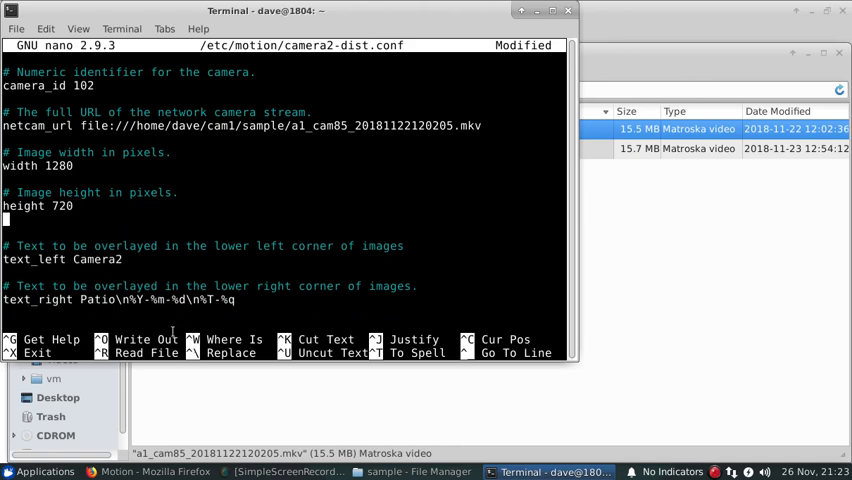
{"action": "type", "text": "rot"}
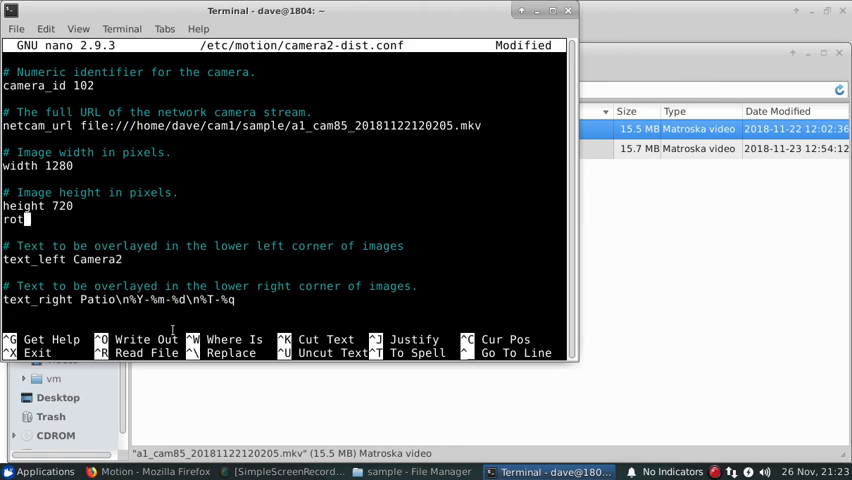
{"action": "type", "text": "ate"}
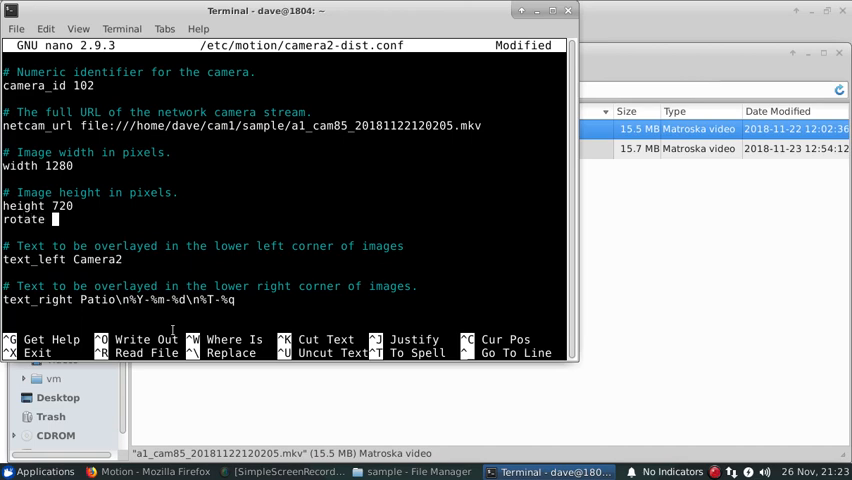
{"action": "type", "text": "90"}
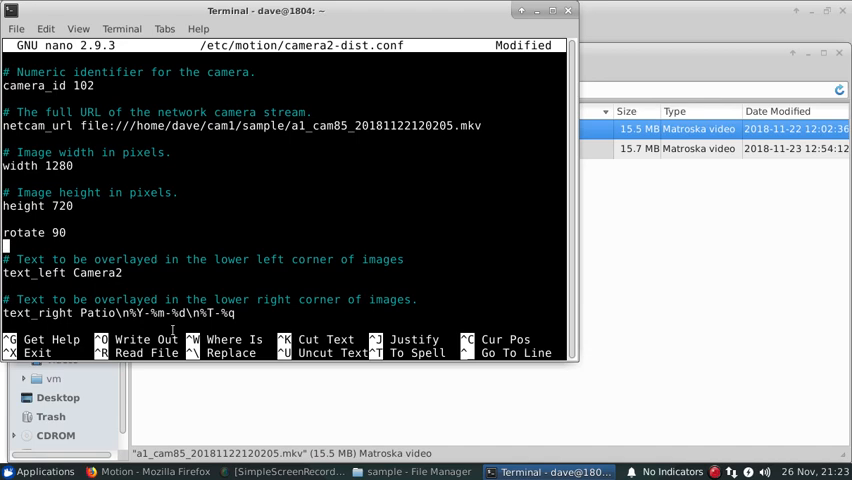
{"action": "key", "text": "ctrl+x"}
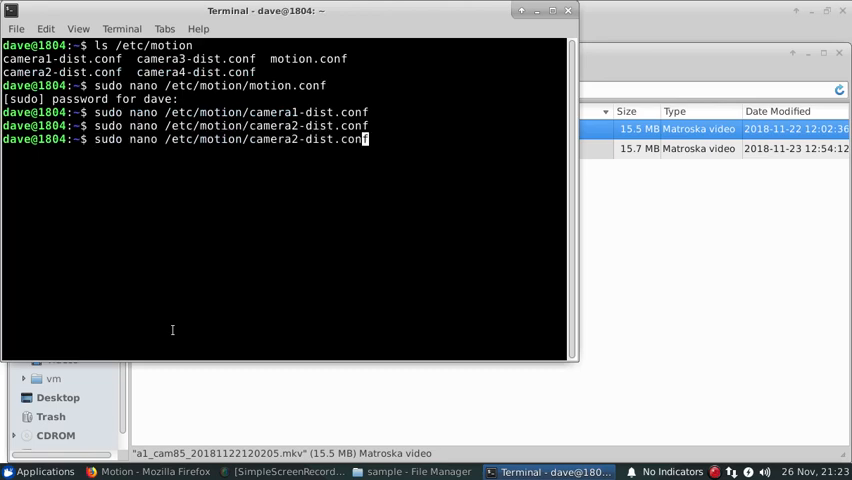
Open camera3-dist.conf in nano and prefix its netcam_url with file://.
{"action": "type", "text": "3"}
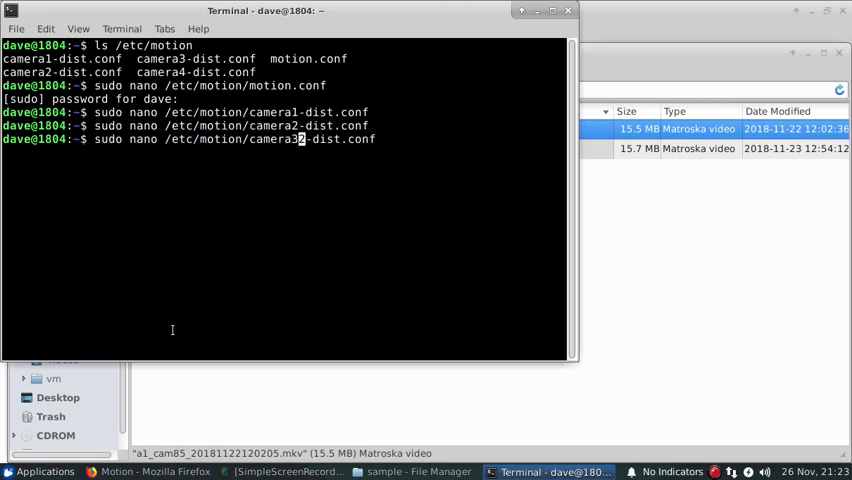
{"action": "key", "text": "Return"}
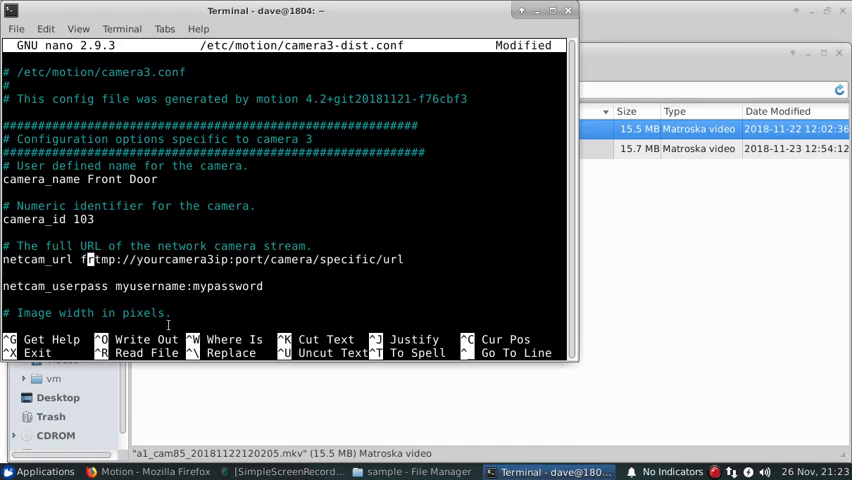
{"action": "type", "text": "ile://"}
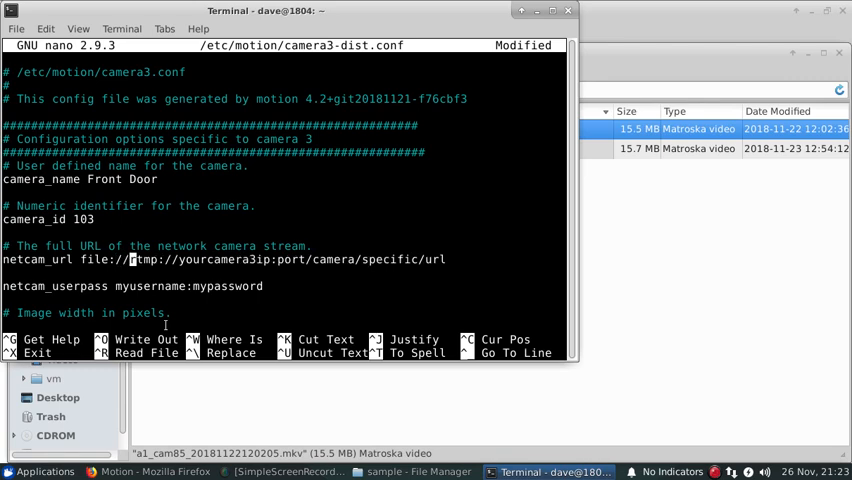
{"action": "key", "text": "Delete"}
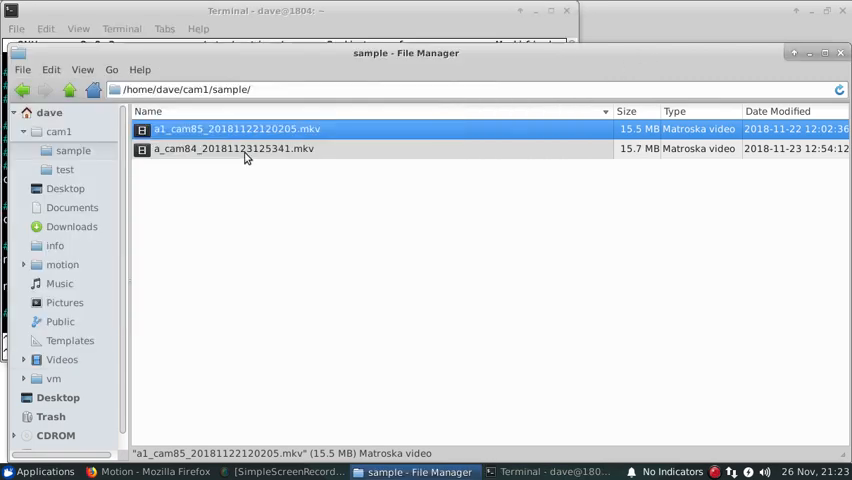
Bring up the context menu for a_cam84_20181123125341.mkv to copy its path.
{"action": "right_click", "coordinate": [233, 148]}
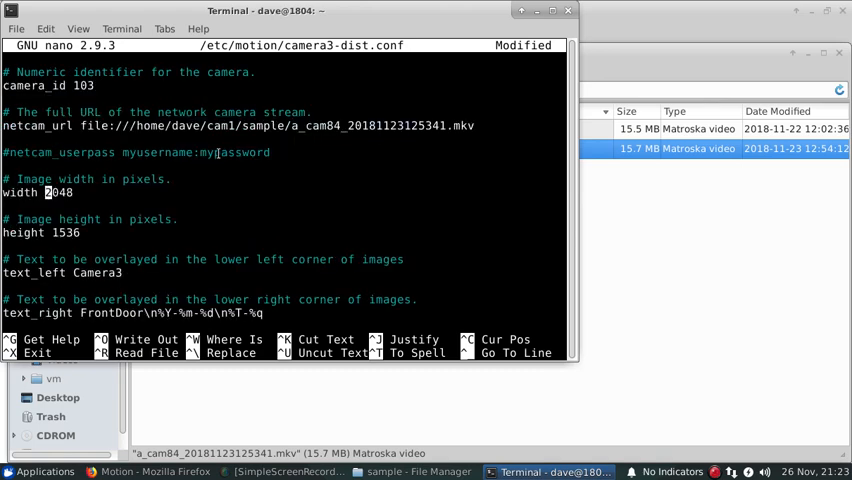
Set camera 3 to 1280x720 with rotate 270, then save and exit nano.
{"action": "type", "text": "122"}
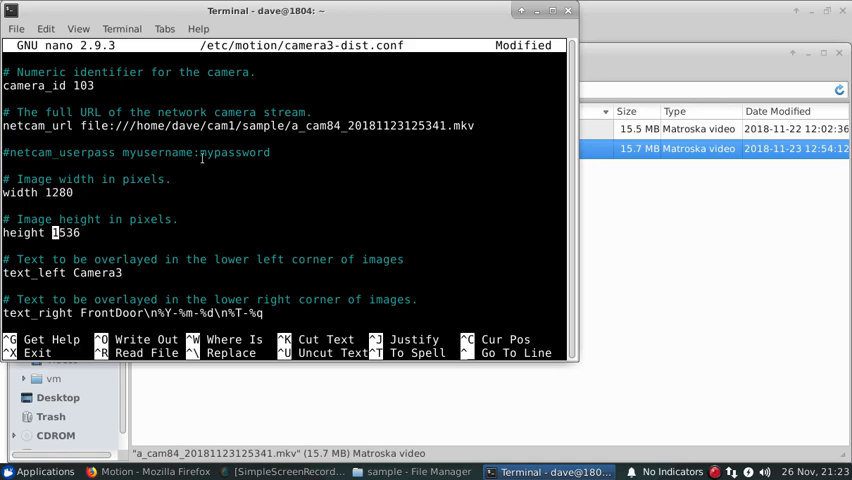
{"action": "type", "text": "720"}
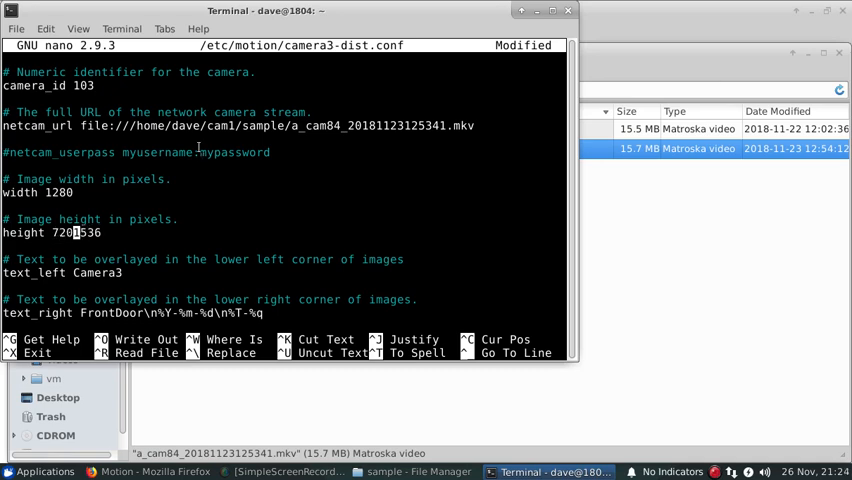
{"action": "key", "text": "BackSpace"}
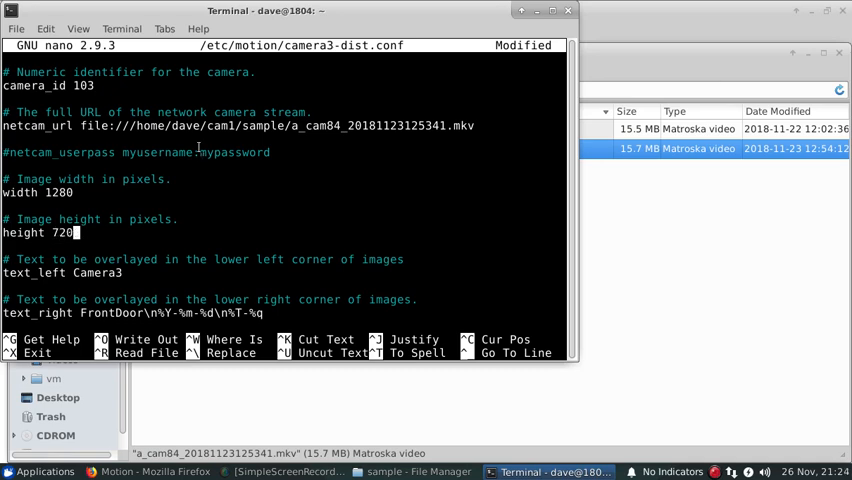
{"action": "type", "text": "rotate"}
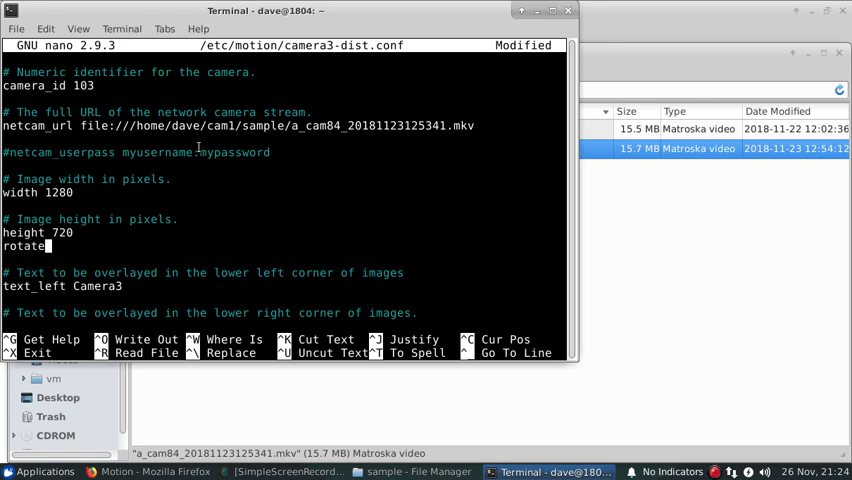
{"action": "type", "text": "2"}
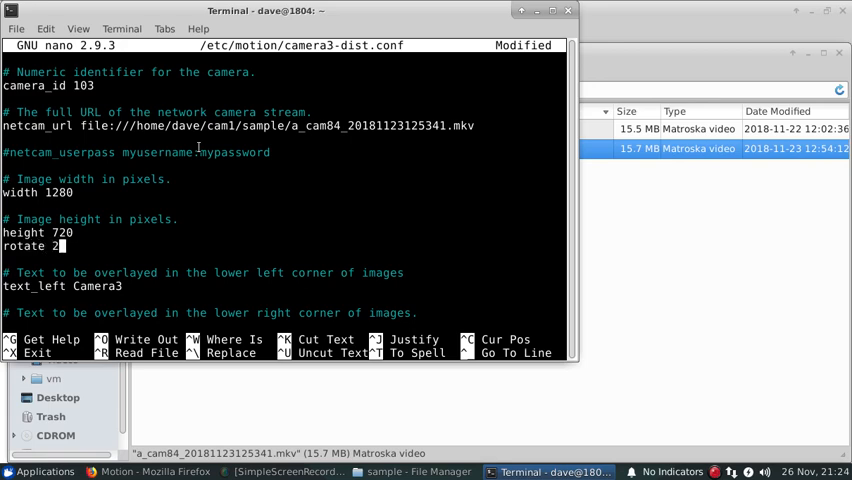
{"action": "type", "text": "70"}
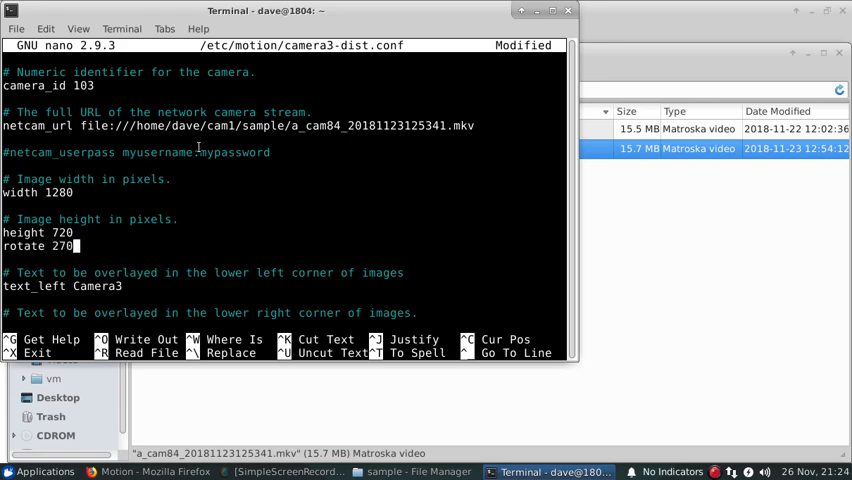
{"action": "key", "text": "ctrl+x"}
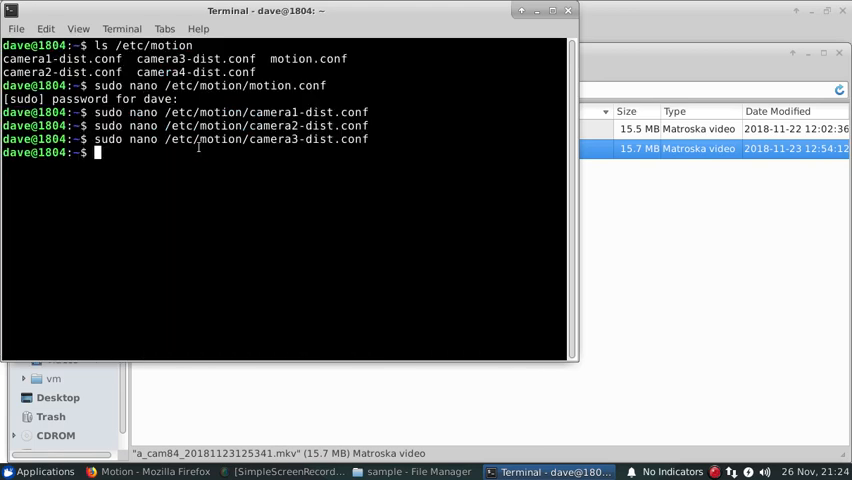
Launch Motion from the shell prompt with the edited camera configs.
{"action": "type", "text": "motion"}
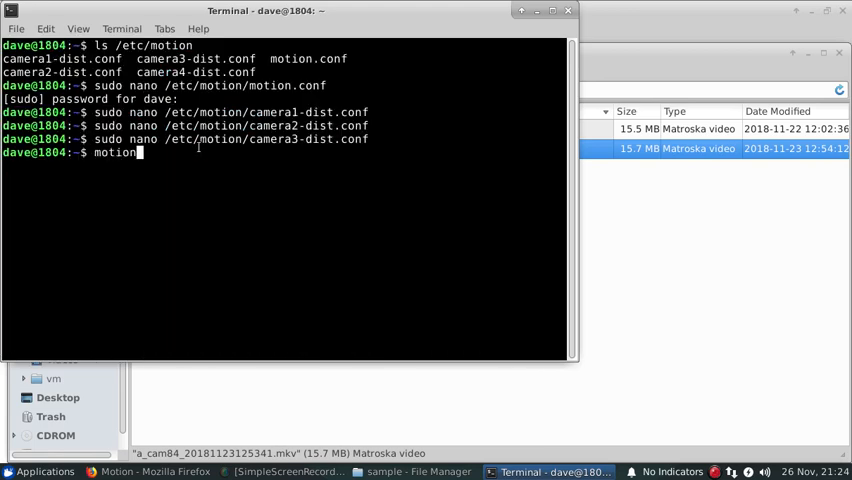
{"action": "key", "text": "Return"}
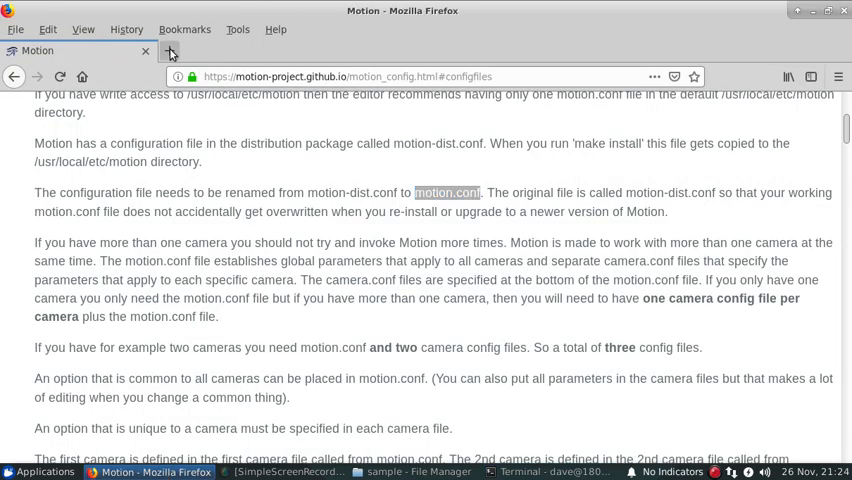
Load localhost:8080 in Firefox and scroll through the All Cameras feeds.
{"action": "type", "text": "localhost:8080"}
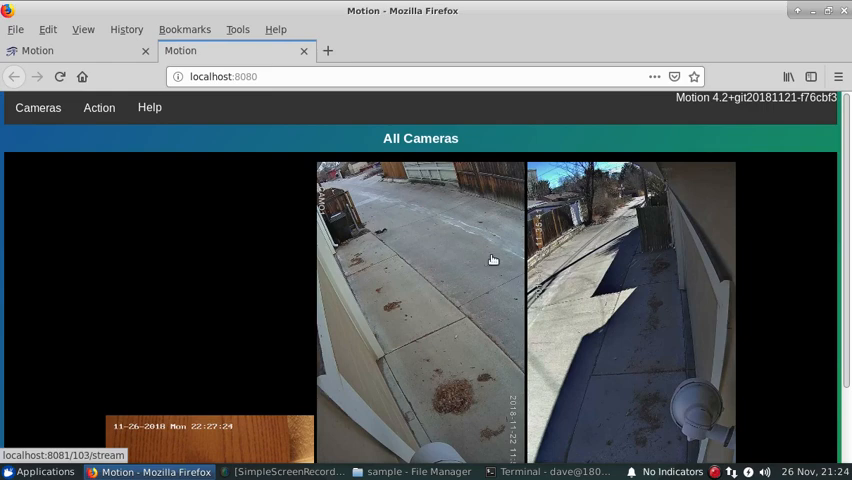
{"action": "mouse_move", "coordinate": [816, 262]}
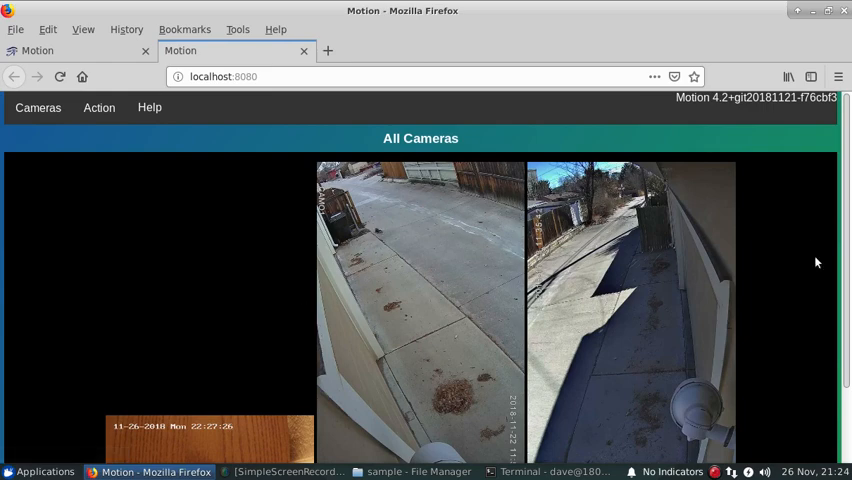
{"action": "scroll", "scroll_direction": "down", "scroll_amount": 3}
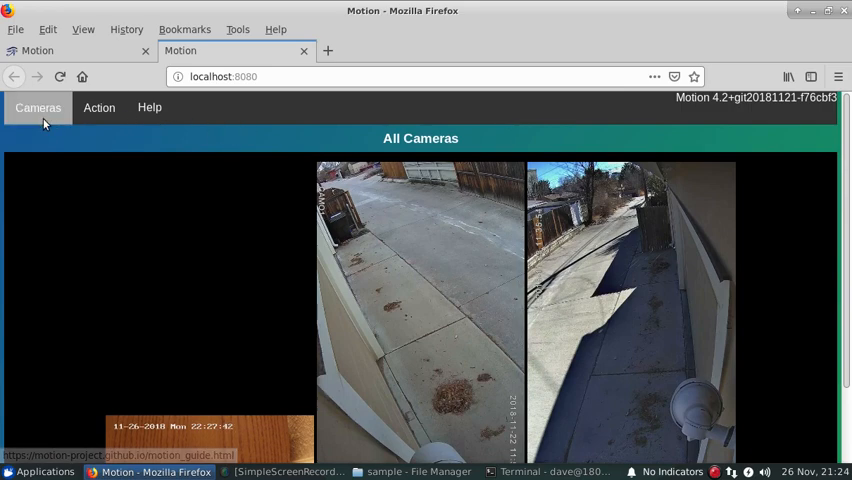
View the MyRTSPCam feed, then the Patio feed, from the Cameras menu.
{"action": "left_click", "coordinate": [37, 108]}
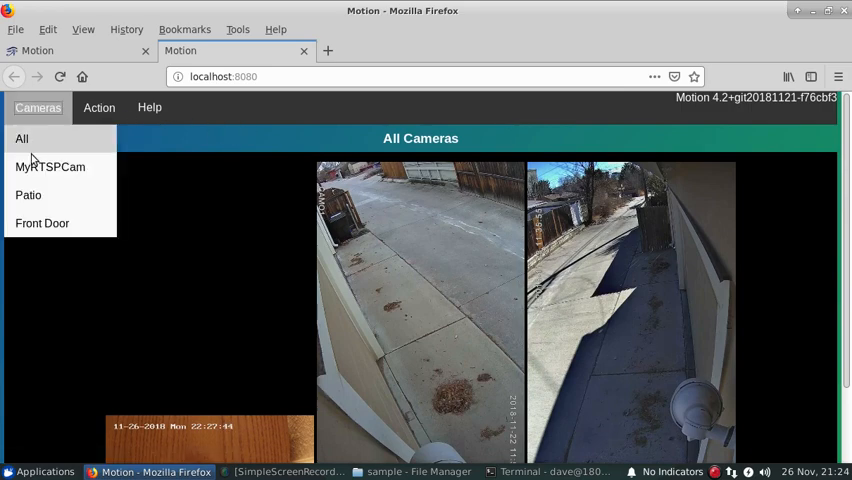
{"action": "left_click", "coordinate": [50, 166]}
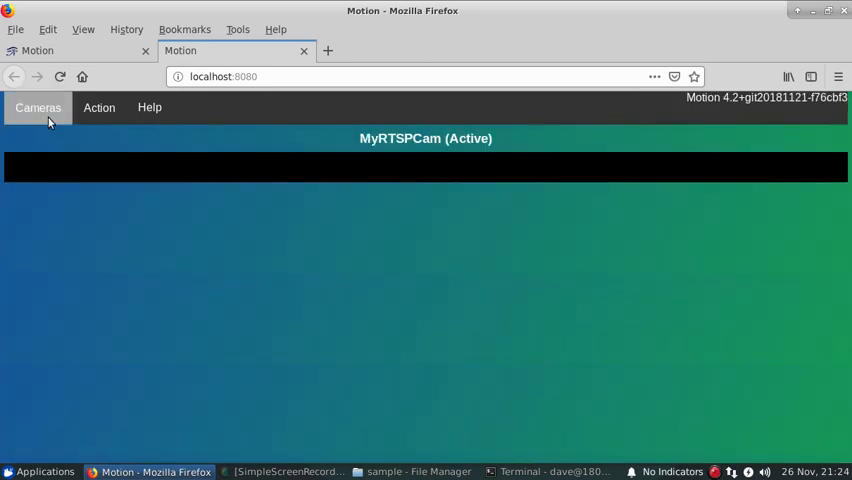
{"action": "left_click", "coordinate": [37, 107]}
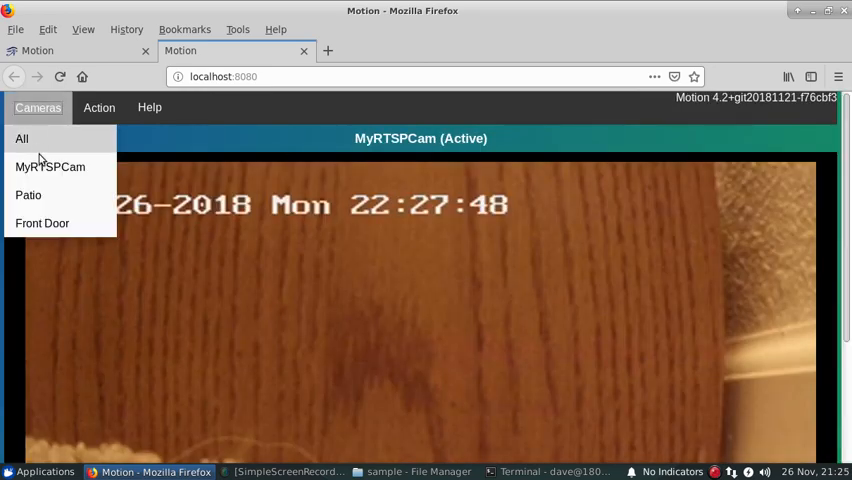
{"action": "left_click", "coordinate": [28, 195]}
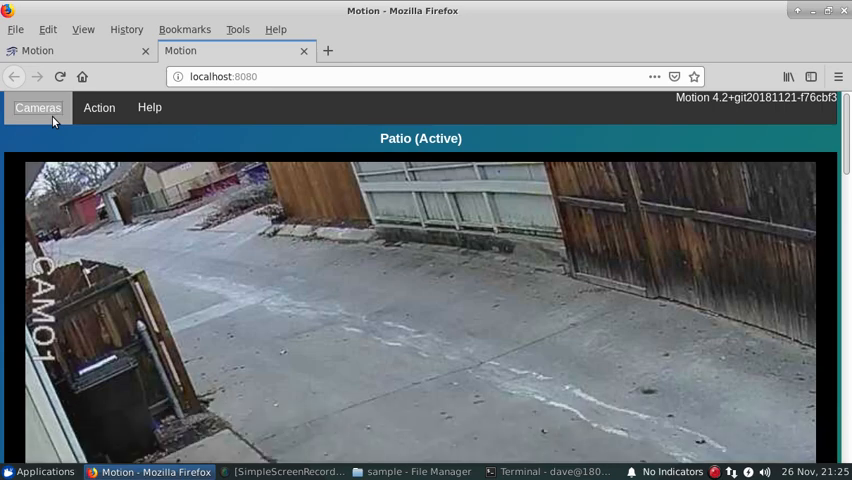
Switch to the Front Door camera feed and scroll down through it.
{"action": "left_click", "coordinate": [37, 107]}
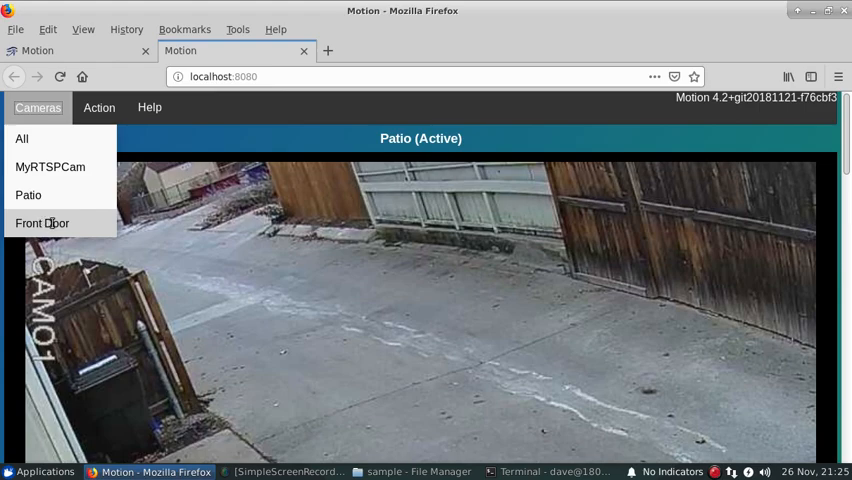
{"action": "left_click", "coordinate": [42, 223]}
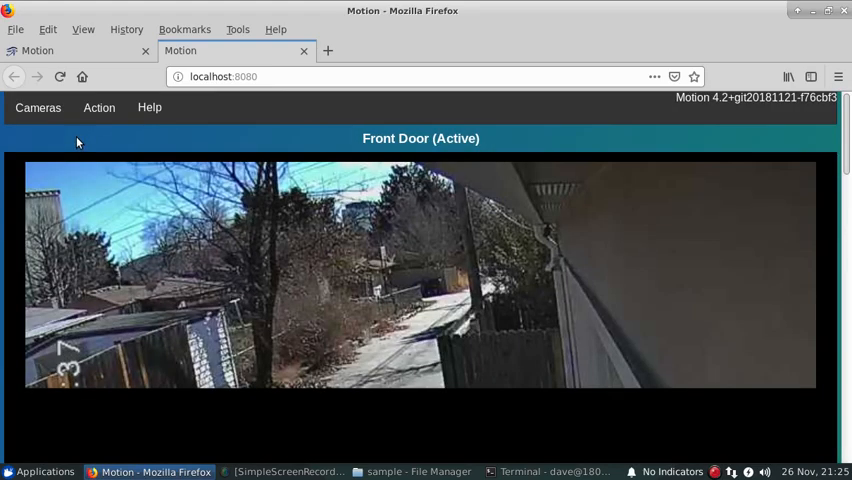
{"action": "scroll", "scroll_direction": "down", "scroll_amount": 3}
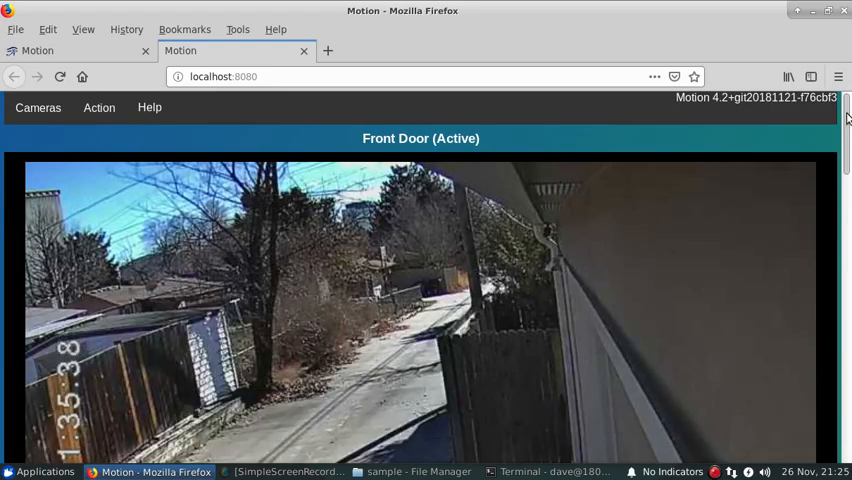